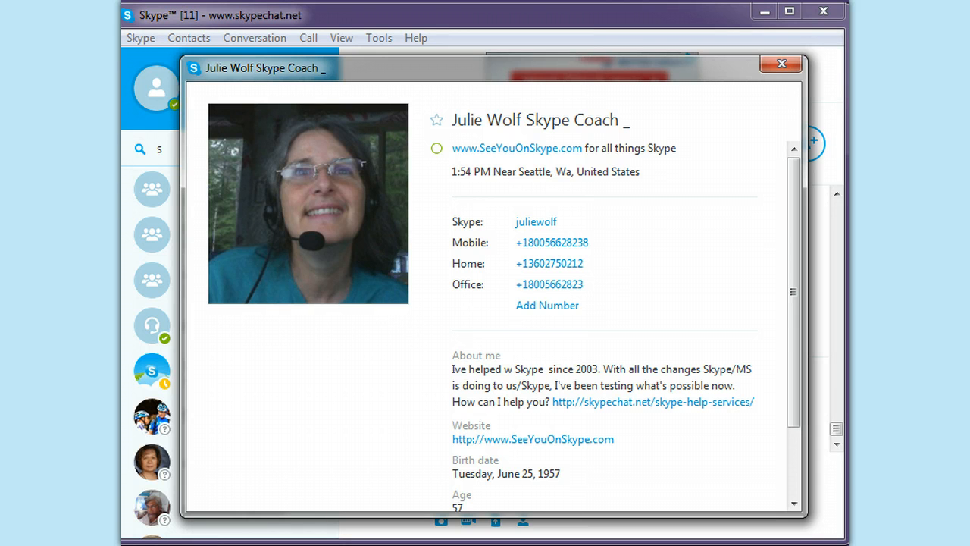
{"action": "mouse_move", "coordinate": [782, 63]}
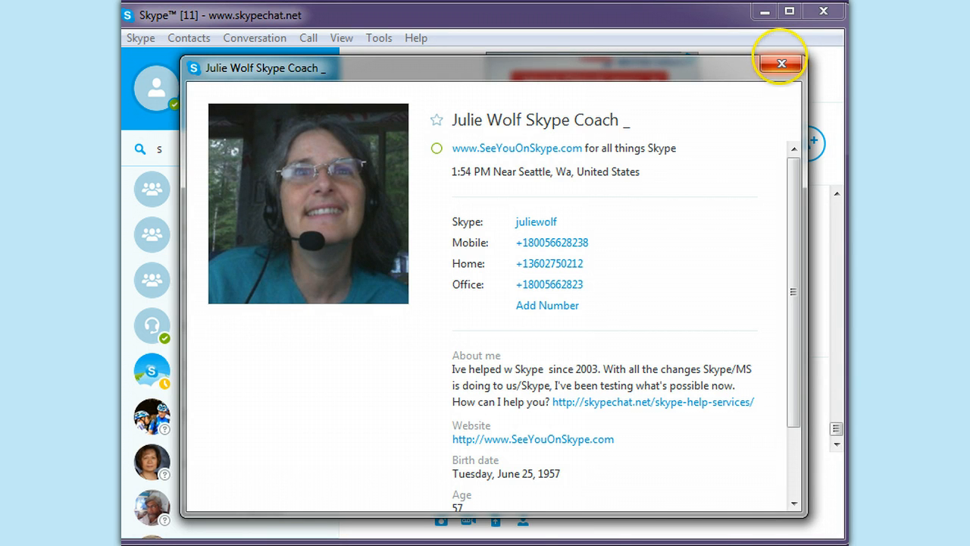
Close Julie Wolf Skype Coach's contact profile window.
{"action": "left_click", "coordinate": [780, 63]}
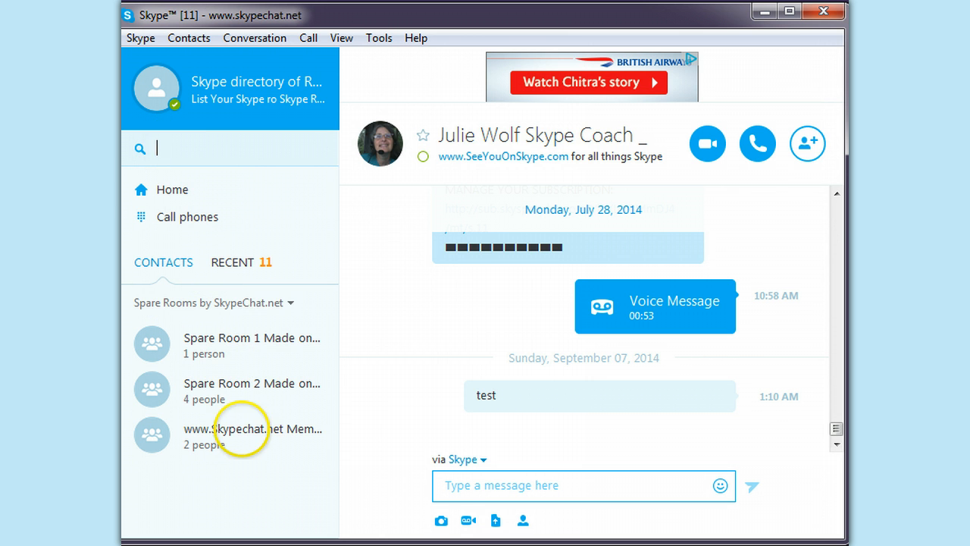
{"action": "left_click", "coordinate": [253, 436]}
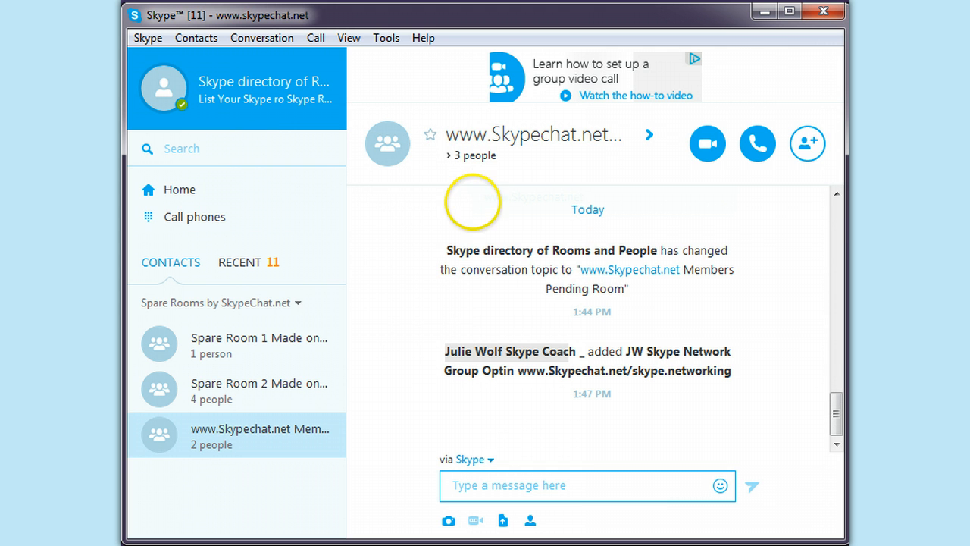
{"action": "left_click", "coordinate": [452, 155]}
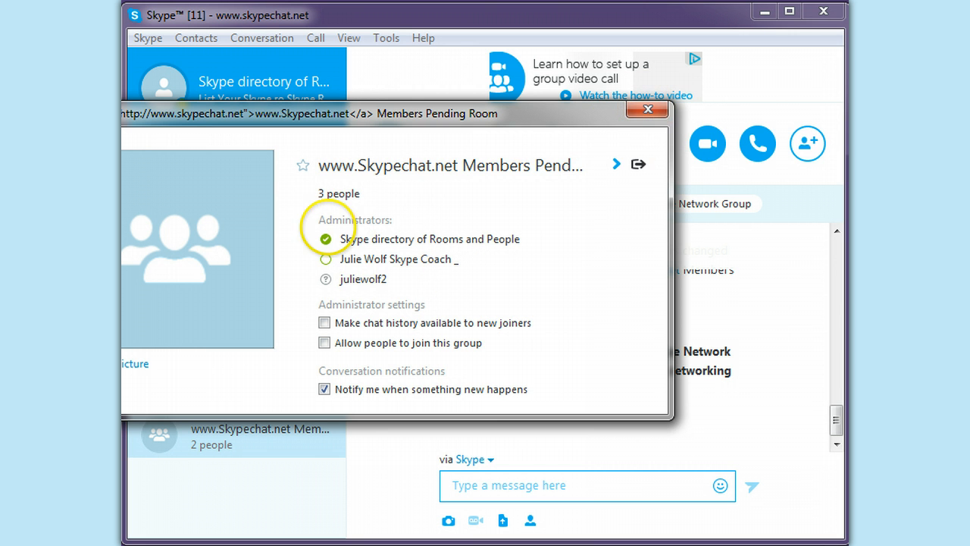
Close the Members Pending Room group profile window.
{"action": "left_click", "coordinate": [647, 109]}
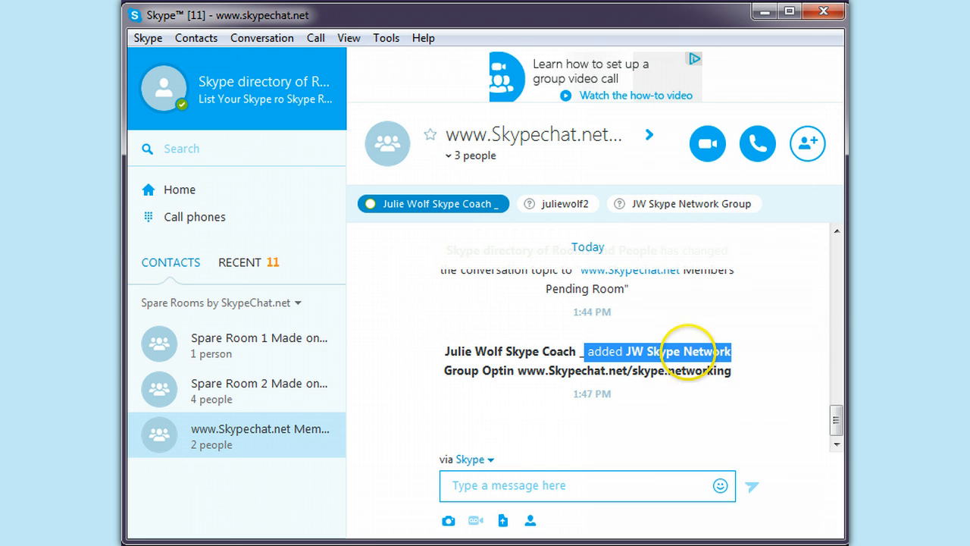
{"action": "mouse_move", "coordinate": [731, 364]}
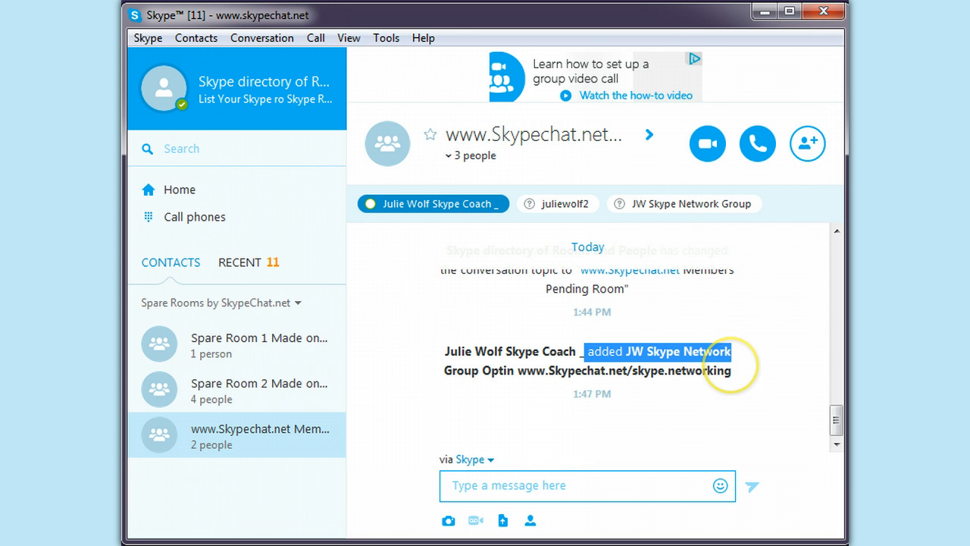
{"action": "mouse_move", "coordinate": [585, 471]}
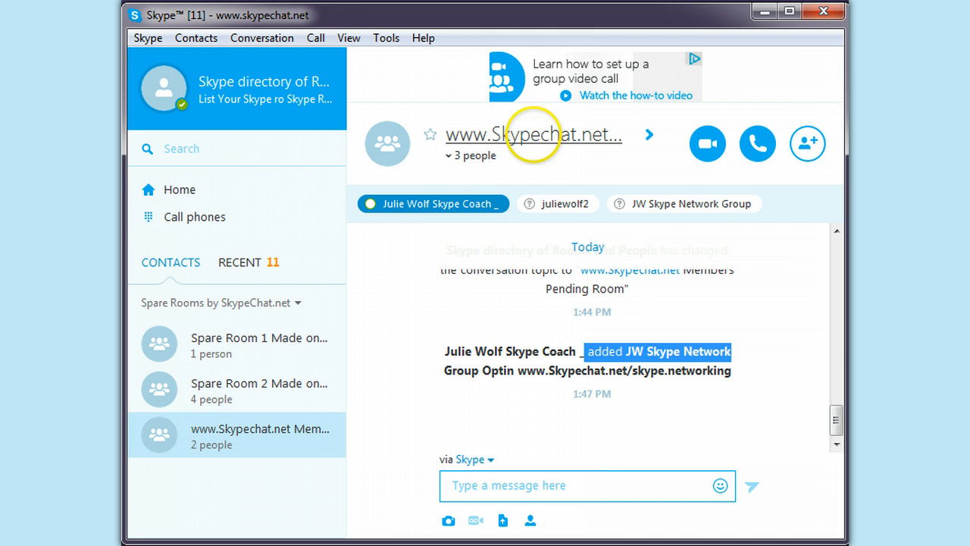
Enable 'Allow people to join this group' in the group profile and copy the join link.
{"action": "left_click", "coordinate": [533, 135]}
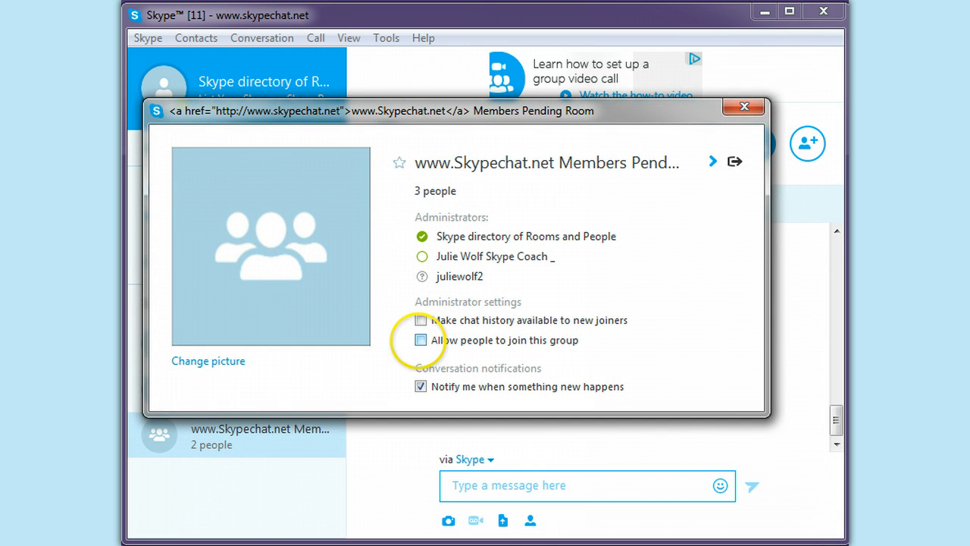
{"action": "left_click", "coordinate": [421, 340]}
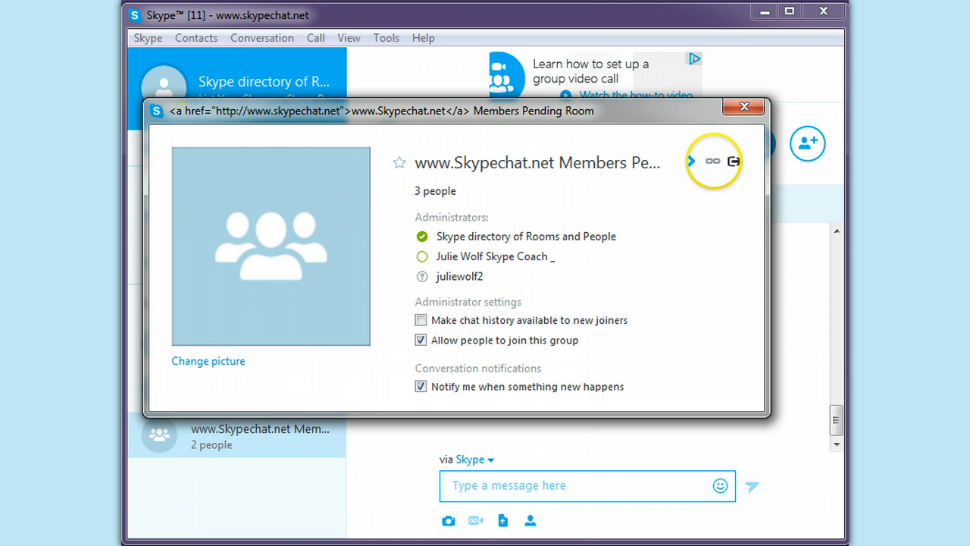
{"action": "mouse_move", "coordinate": [735, 161]}
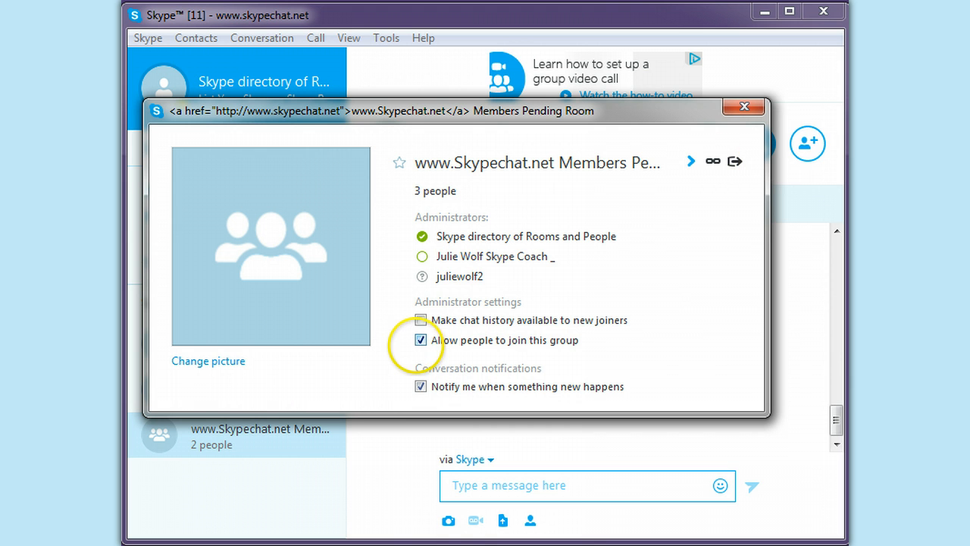
{"action": "left_click", "coordinate": [420, 340]}
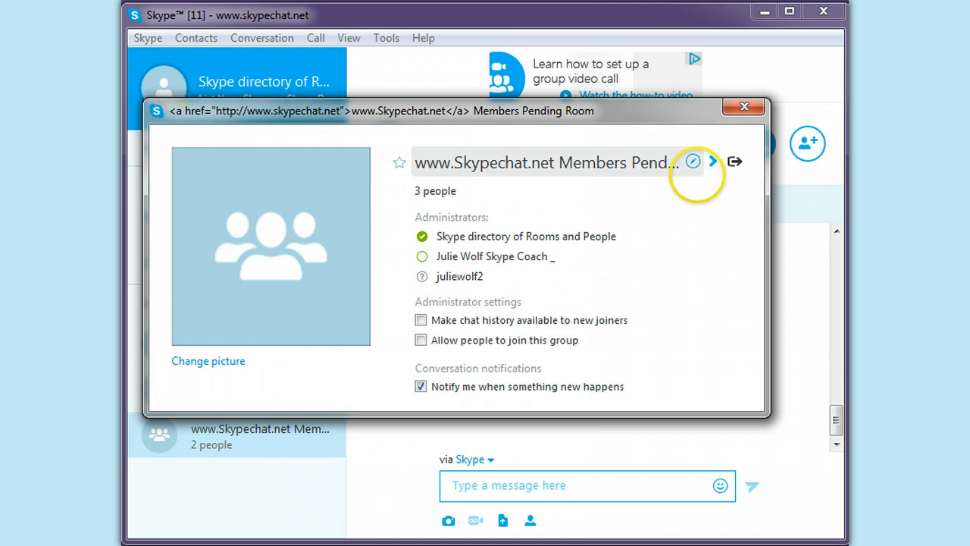
{"action": "left_click", "coordinate": [422, 340]}
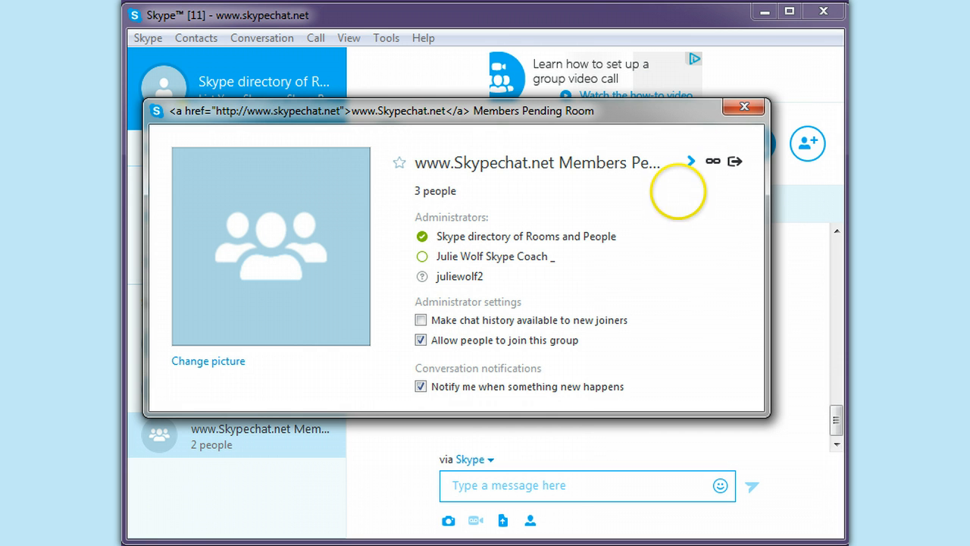
{"action": "mouse_move", "coordinate": [587, 251]}
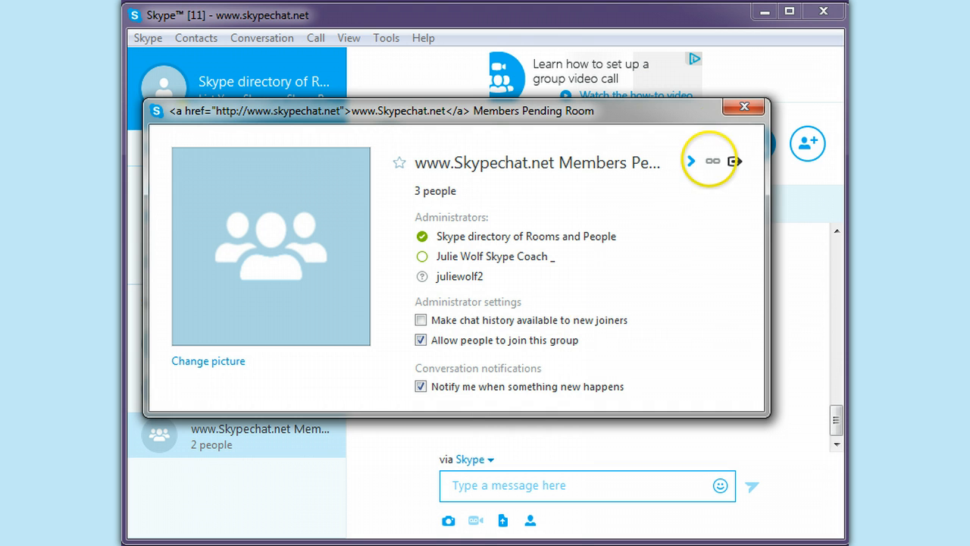
{"action": "left_click", "coordinate": [743, 106]}
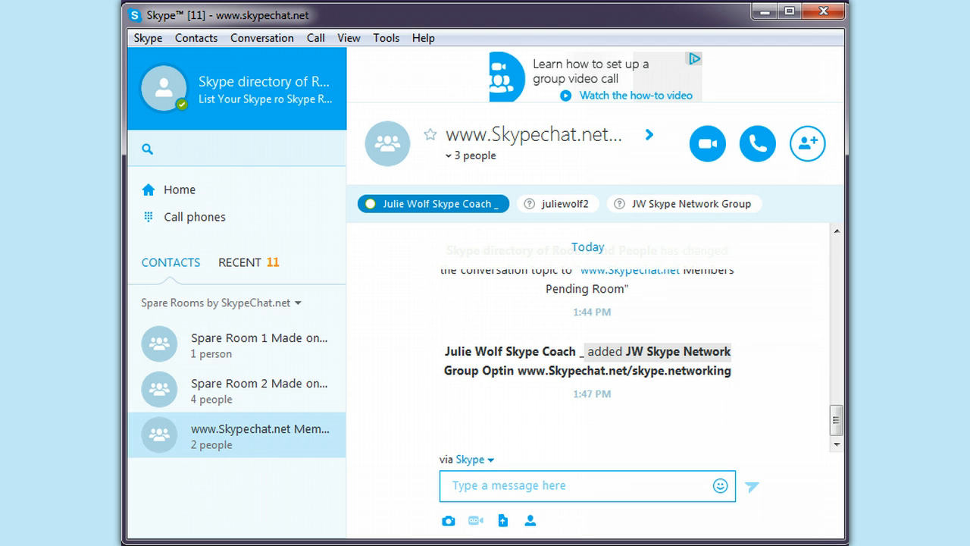
Search contacts for 'skype.' to add SkypeWisdom aka Julie as fourth member.
{"action": "type", "text": "skype."}
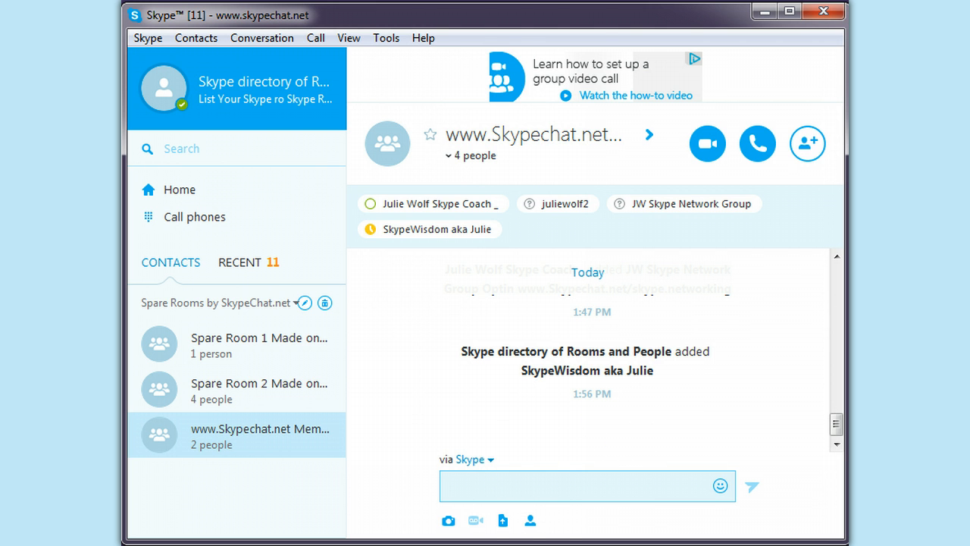
Type the /get role command into the group chat message box.
{"action": "type", "text": "/g"}
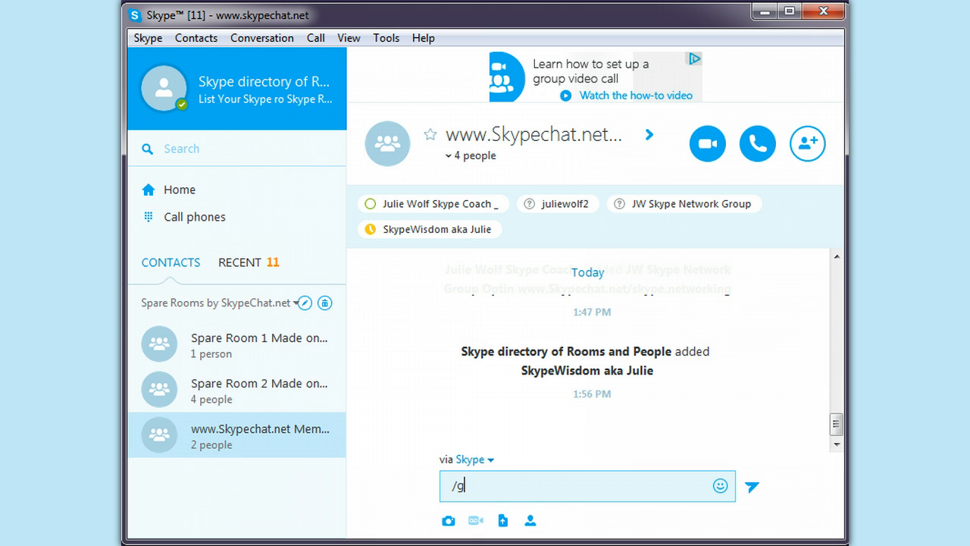
{"action": "type", "text": "et r"}
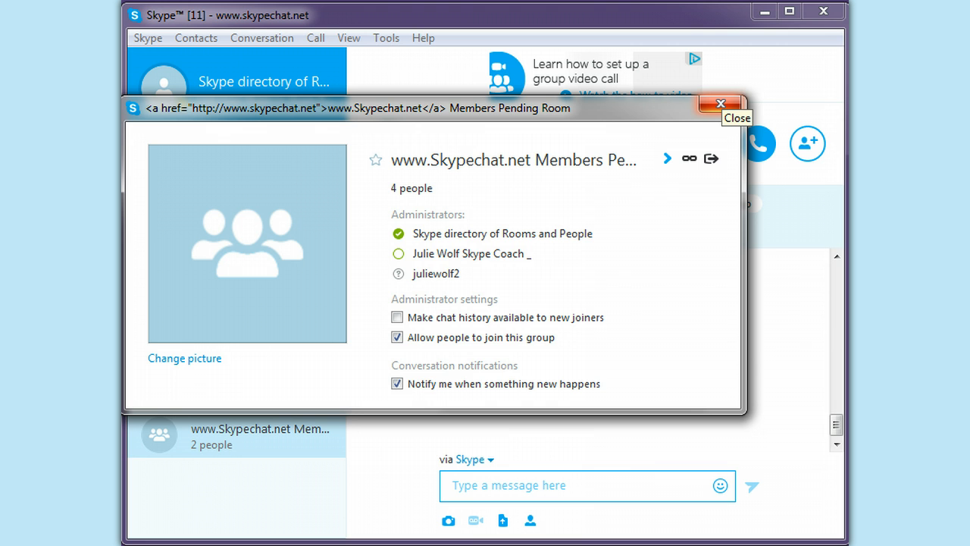
Close the group profile window to reveal the role=CREATOR reply.
{"action": "left_click", "coordinate": [720, 104]}
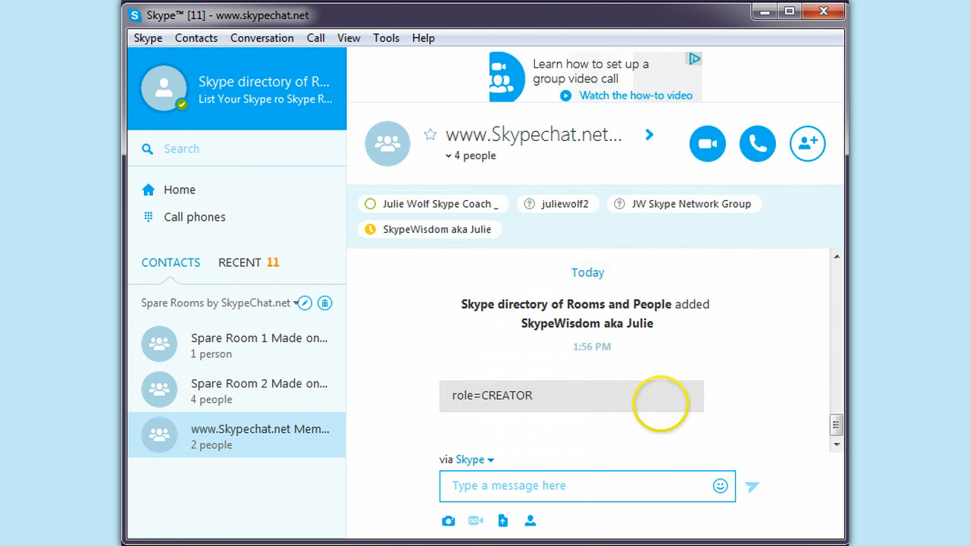
{"action": "mouse_move", "coordinate": [659, 404]}
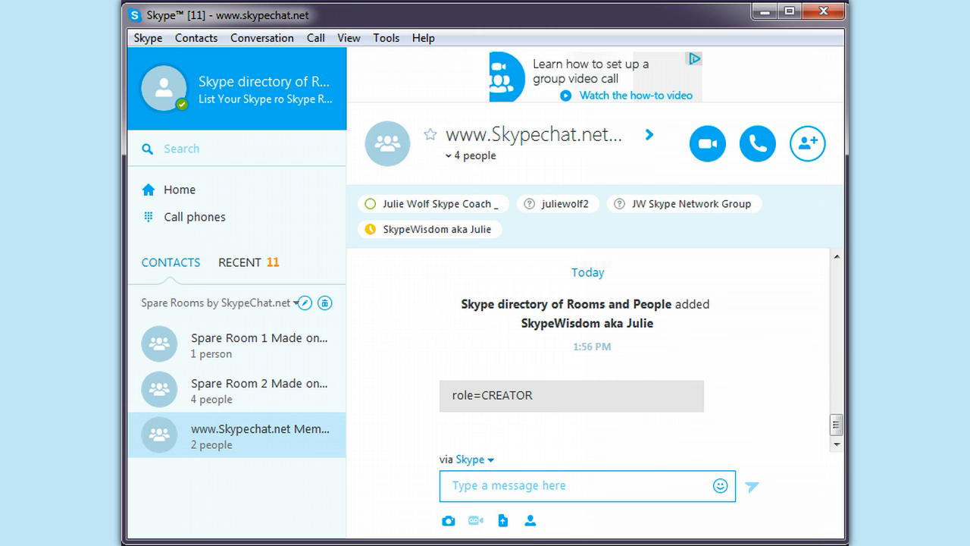